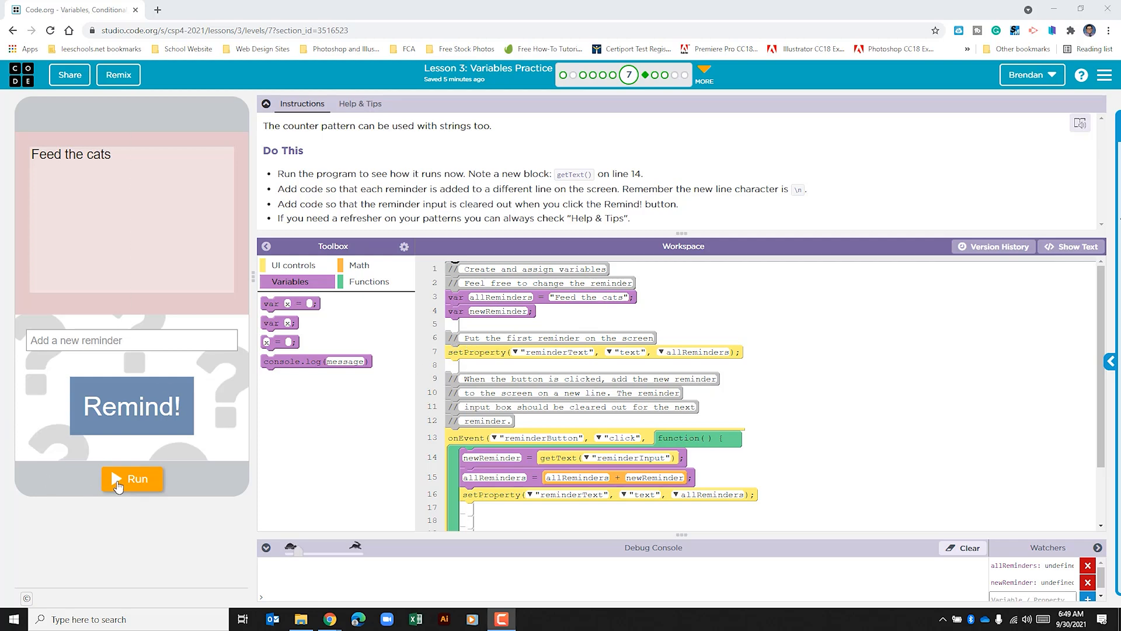
Step: Run the reminder app and start entering 'Feed the dogs' to see reminders run together
left_click(132, 478)
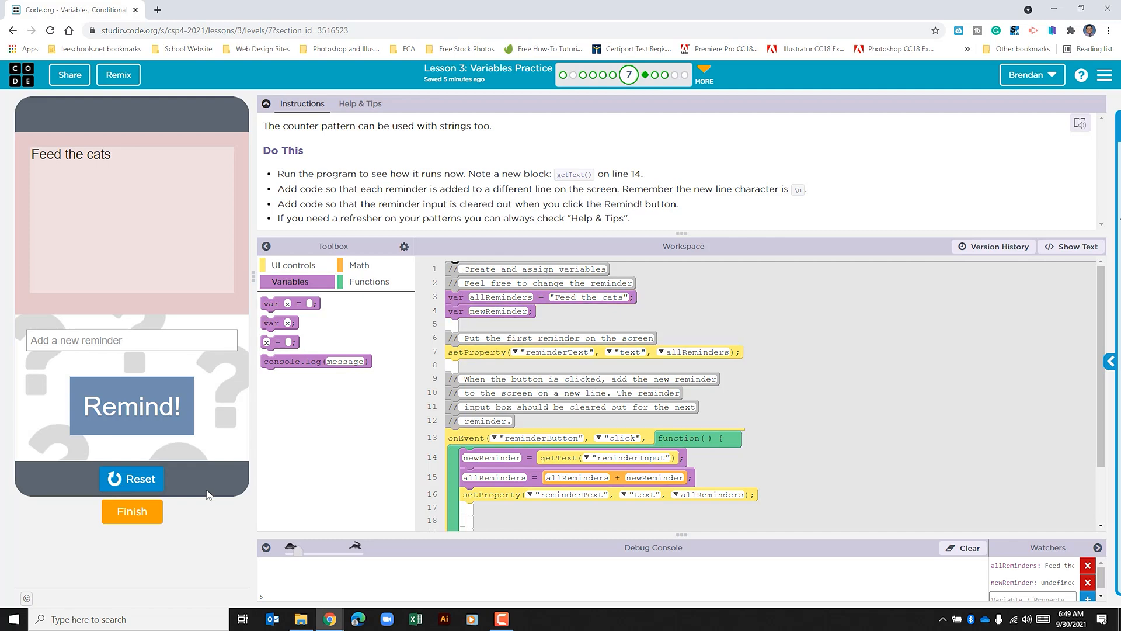
mouse_move(298, 556)
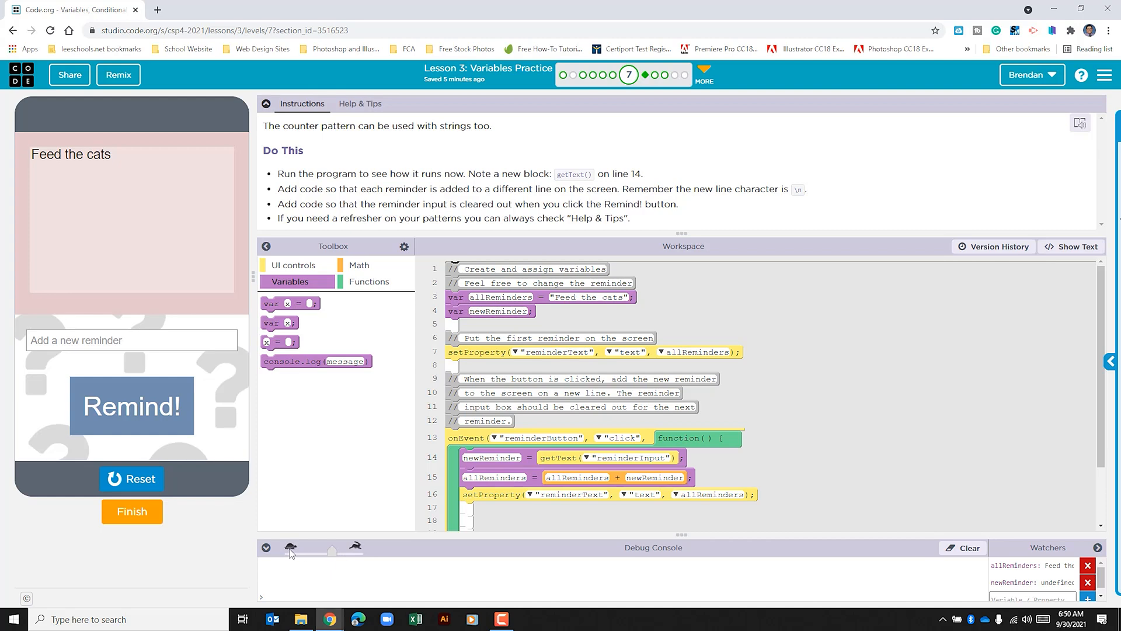
mouse_move(430, 215)
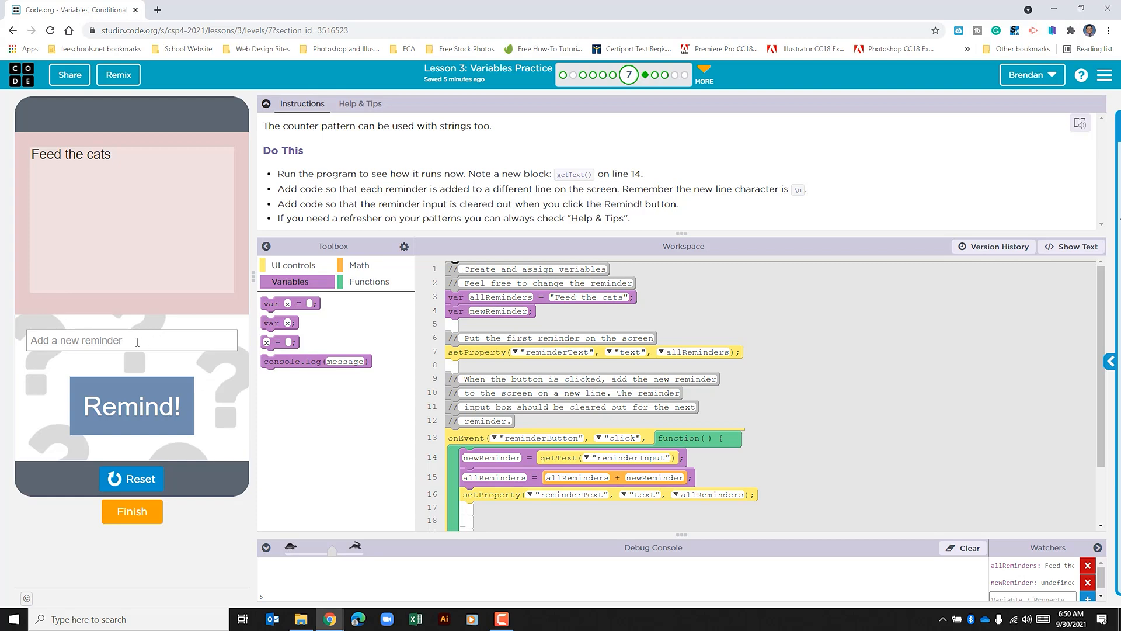
type("Feed the dogs")
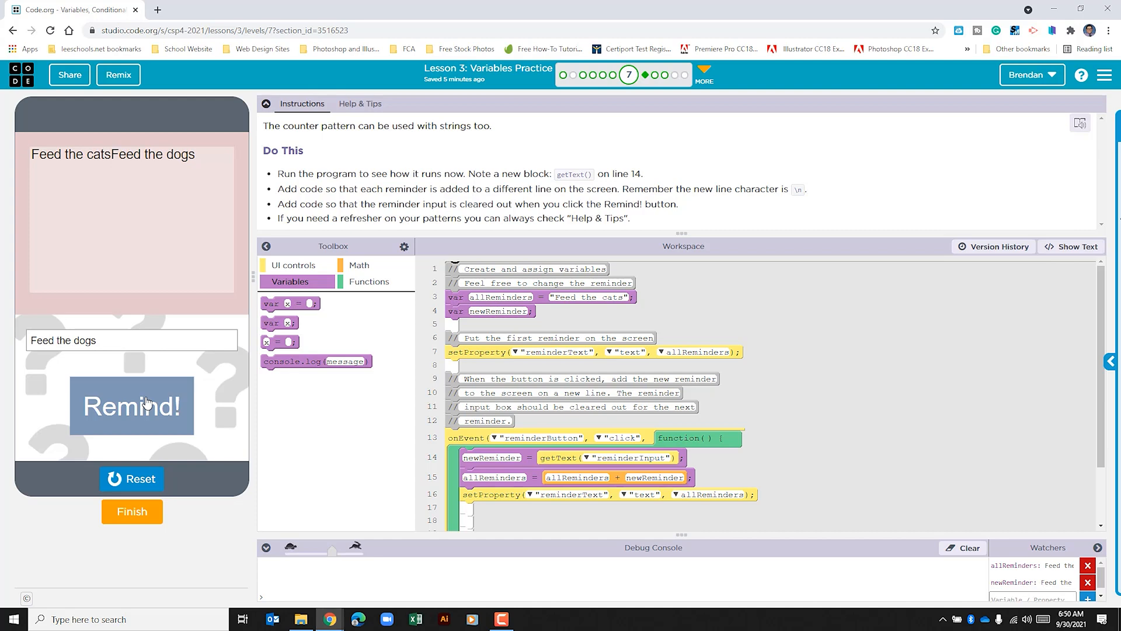
mouse_move(56, 331)
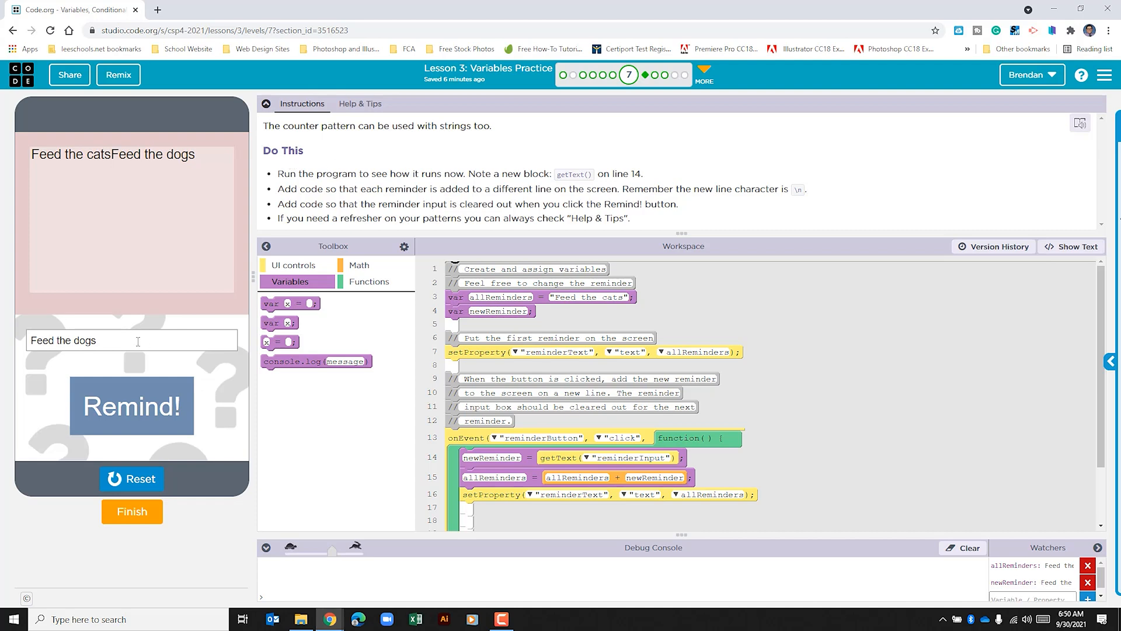
Step: Reset the app and bring the onEvent handler on lines 13–22 into view
left_click(132, 478)
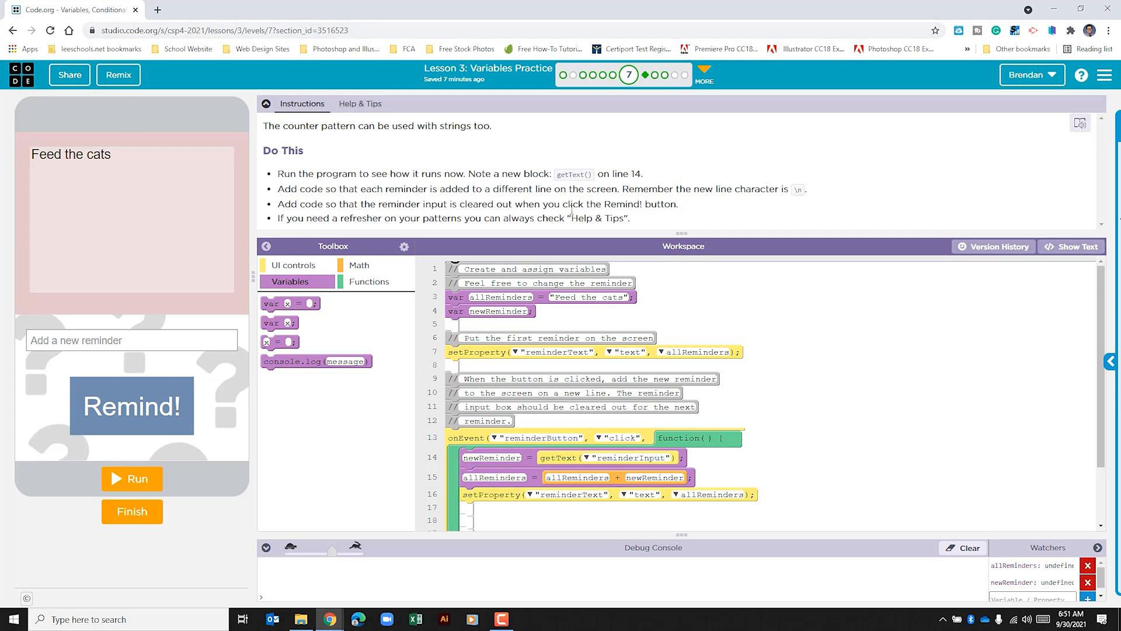
mouse_move(436, 454)
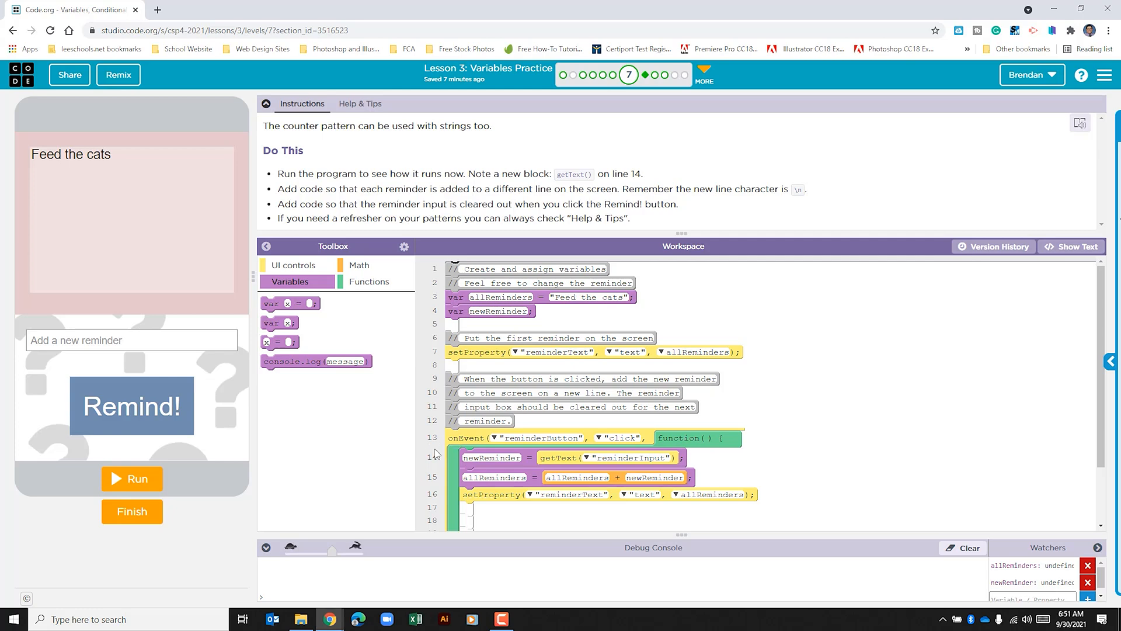
scroll("down", 3)
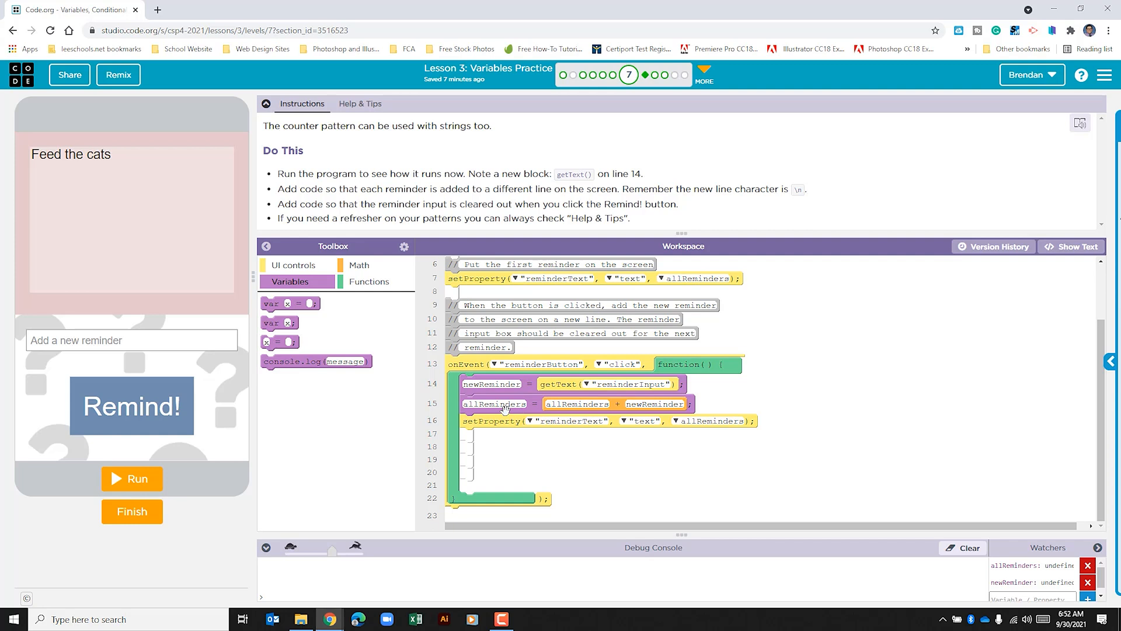
mouse_move(576, 409)
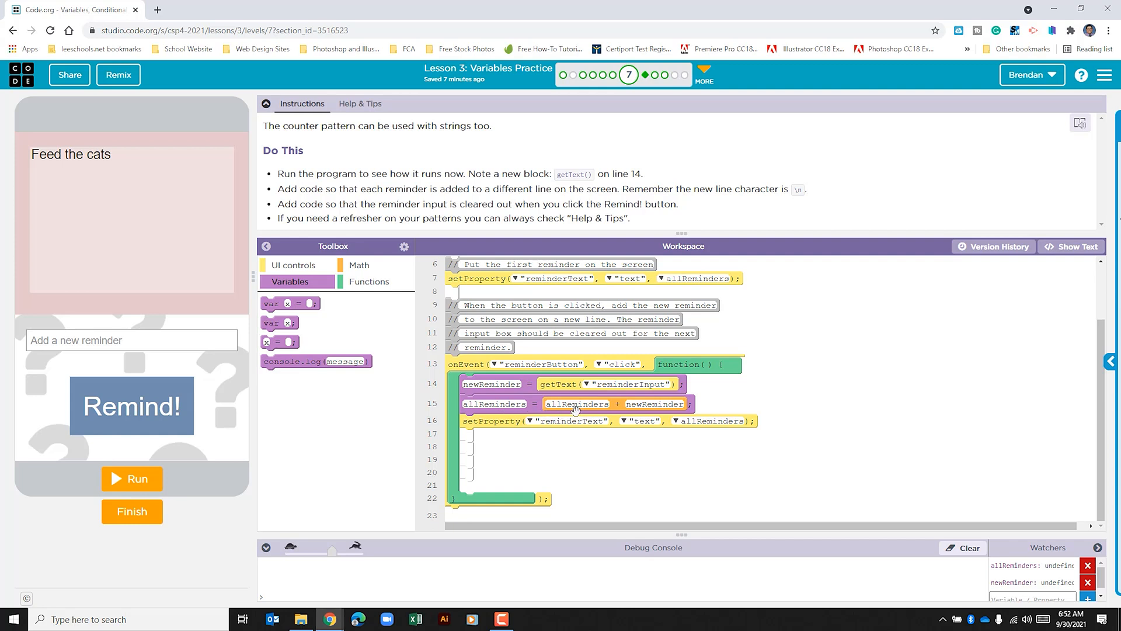
mouse_move(575, 410)
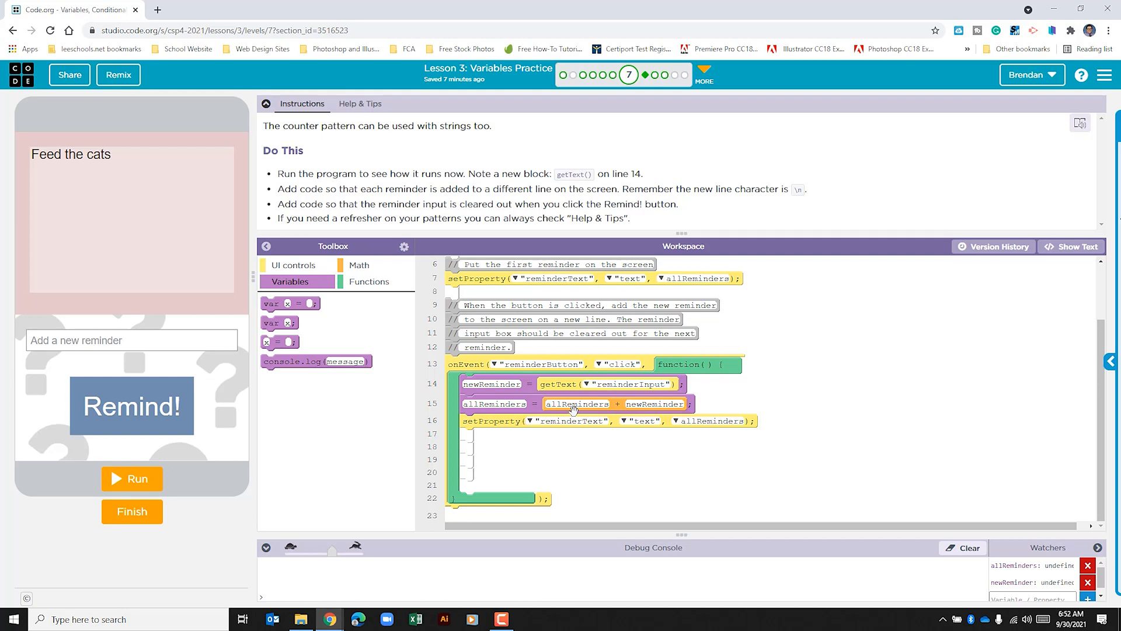
mouse_move(1072, 247)
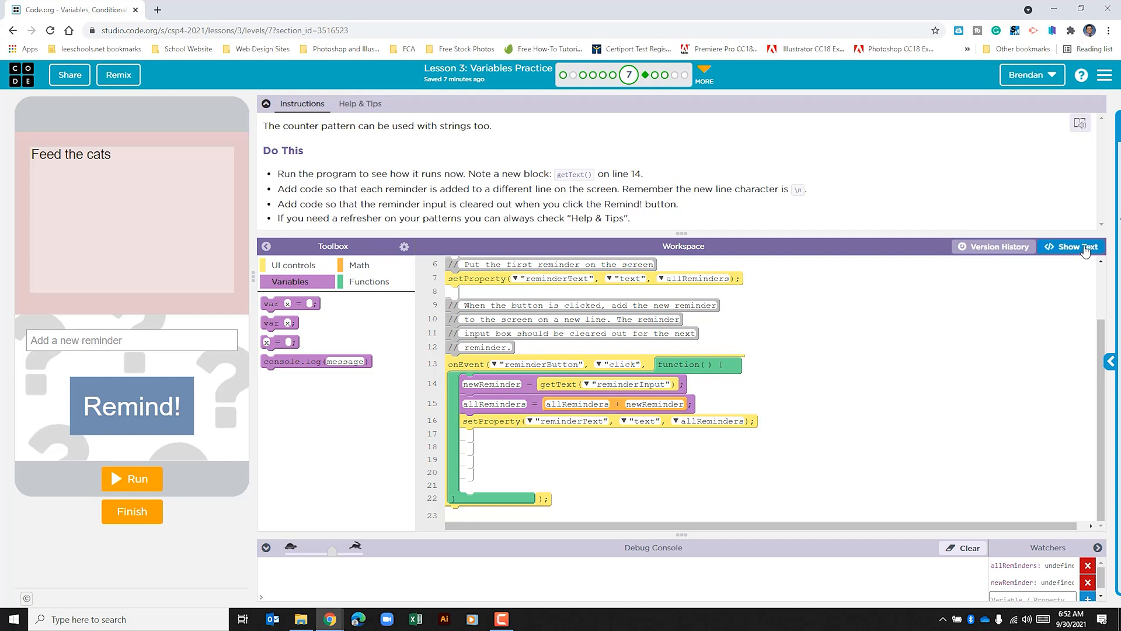
left_click(1071, 246)
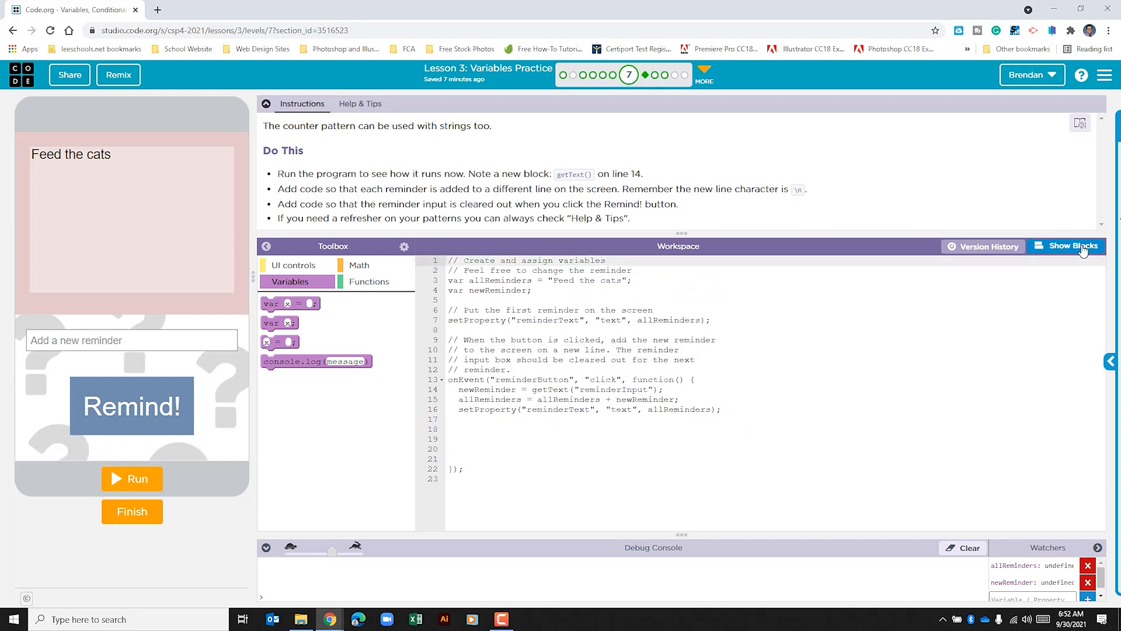
left_click(1067, 246)
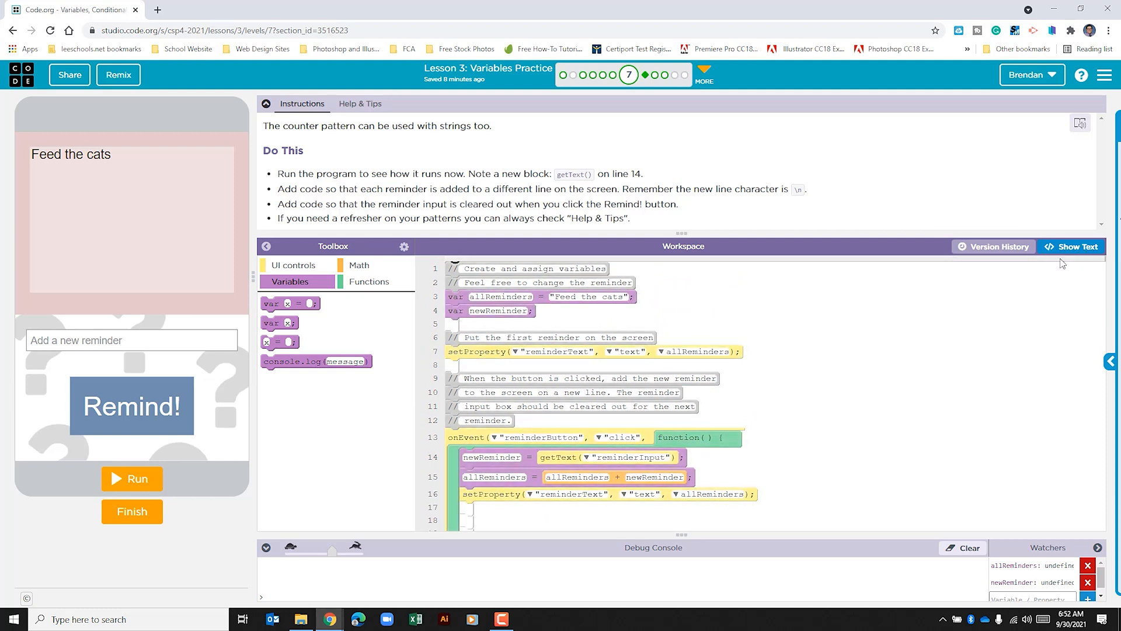
scroll("down", 3)
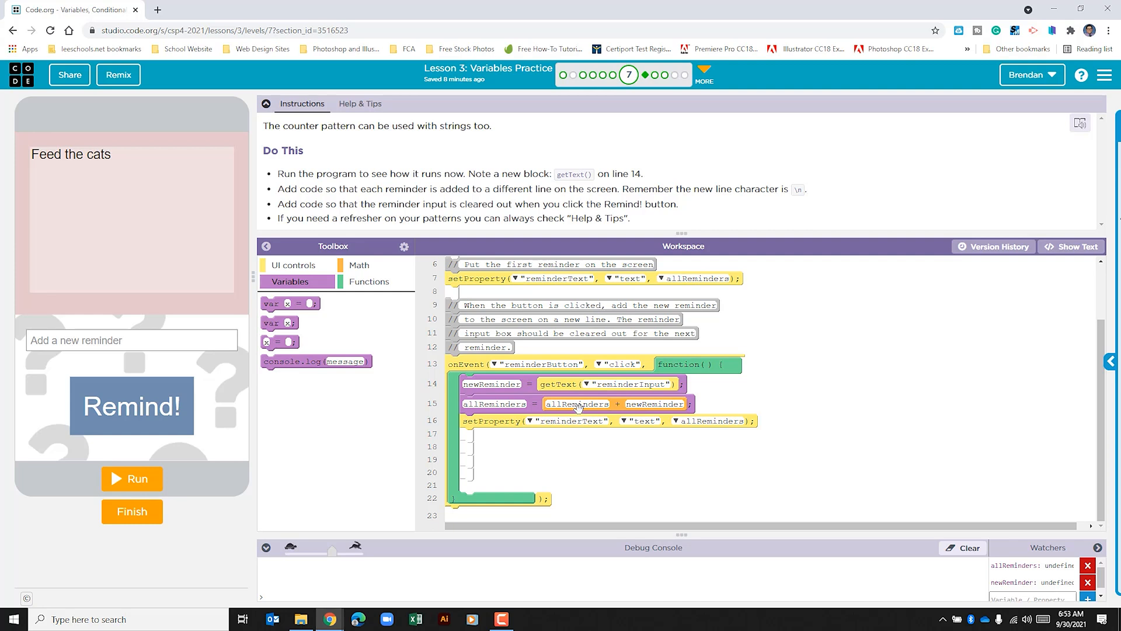
Step: Show the Math toolbox to get the + operator for adding a "\n" new line
left_click(358, 265)
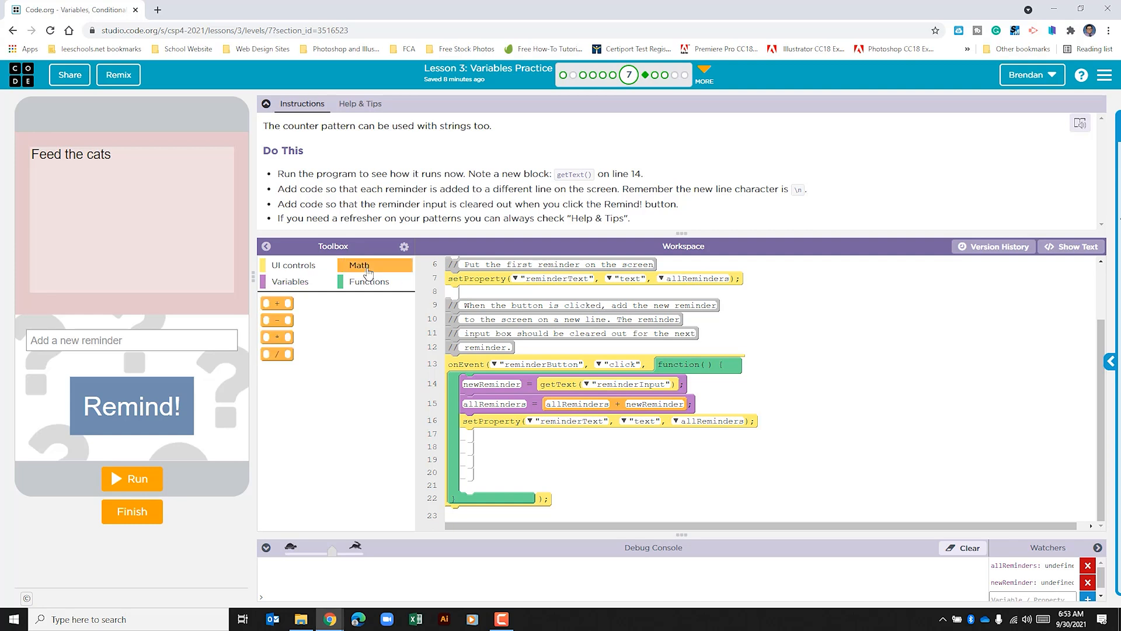
mouse_move(286, 303)
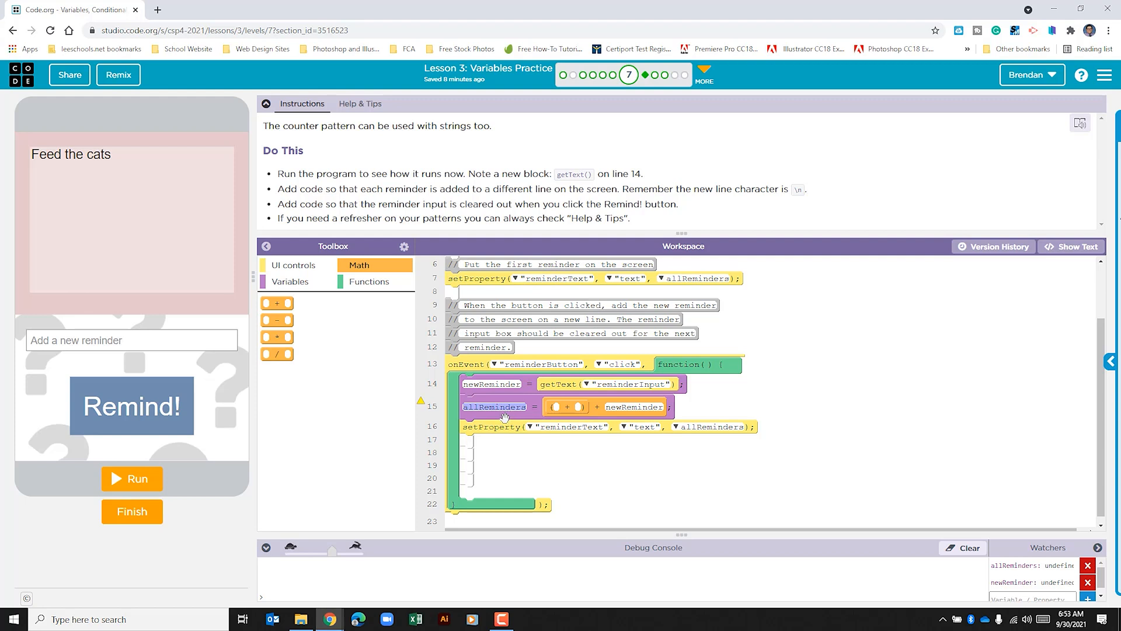
mouse_move(537, 423)
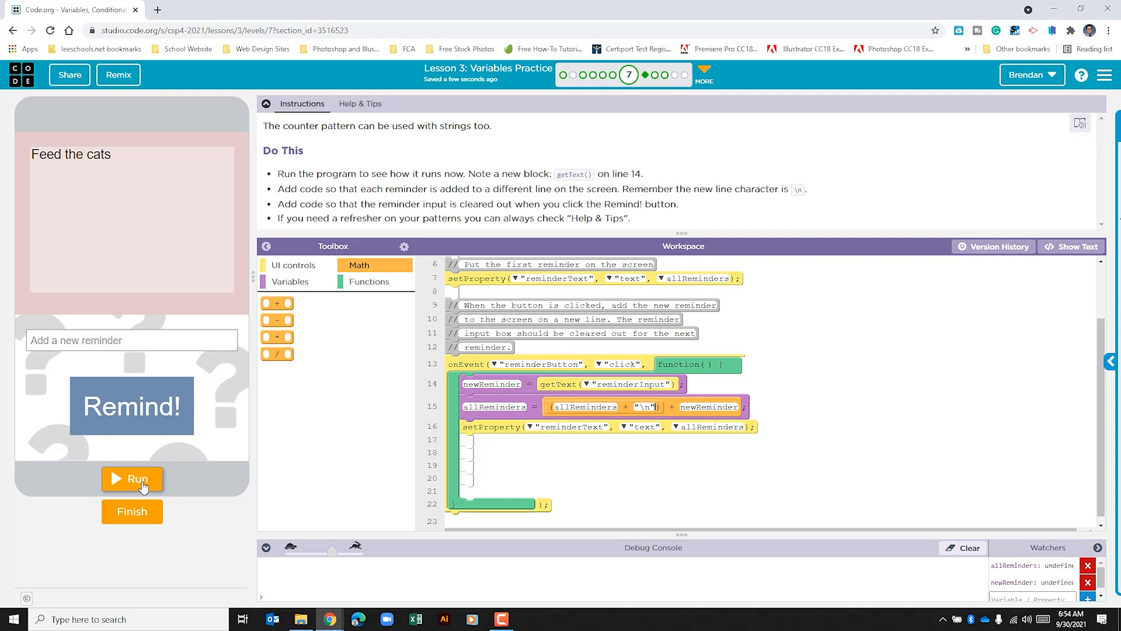
Step: Run the app and add 'Feed the dogs', which now appears on its own line below 'Feed the cats'
left_click(132, 478)
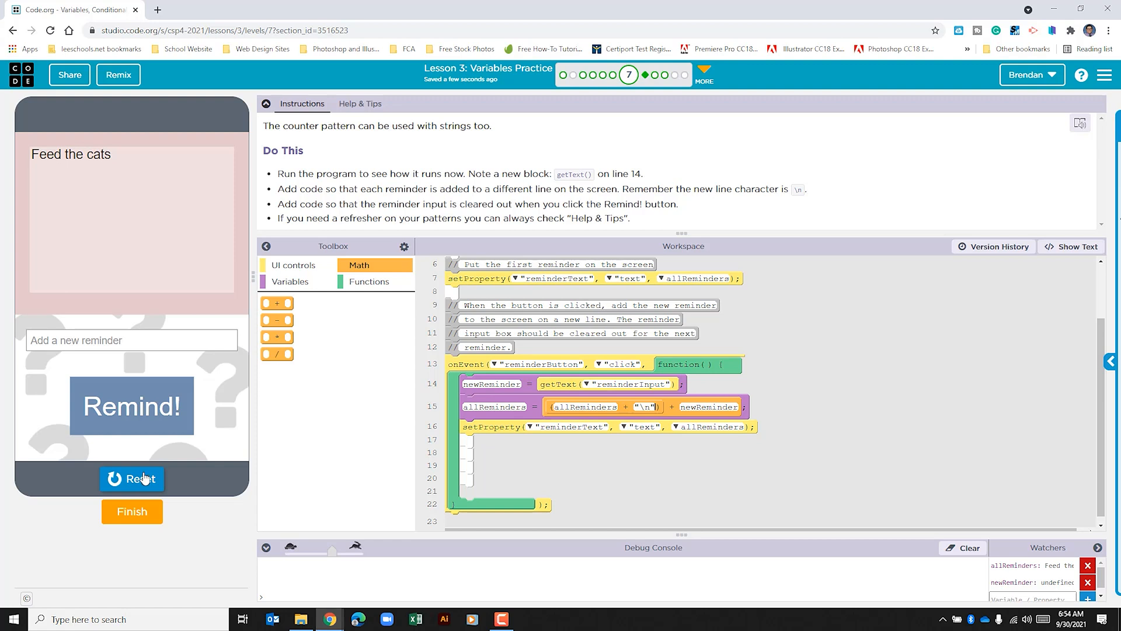
type("asdf]")
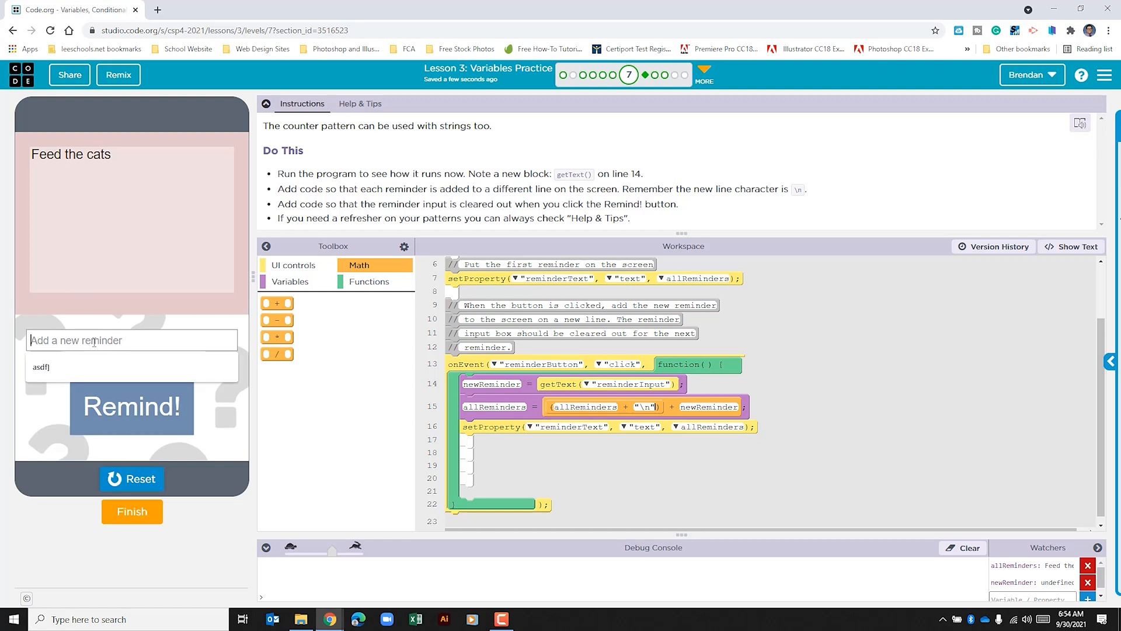
type("Feed the dogs")
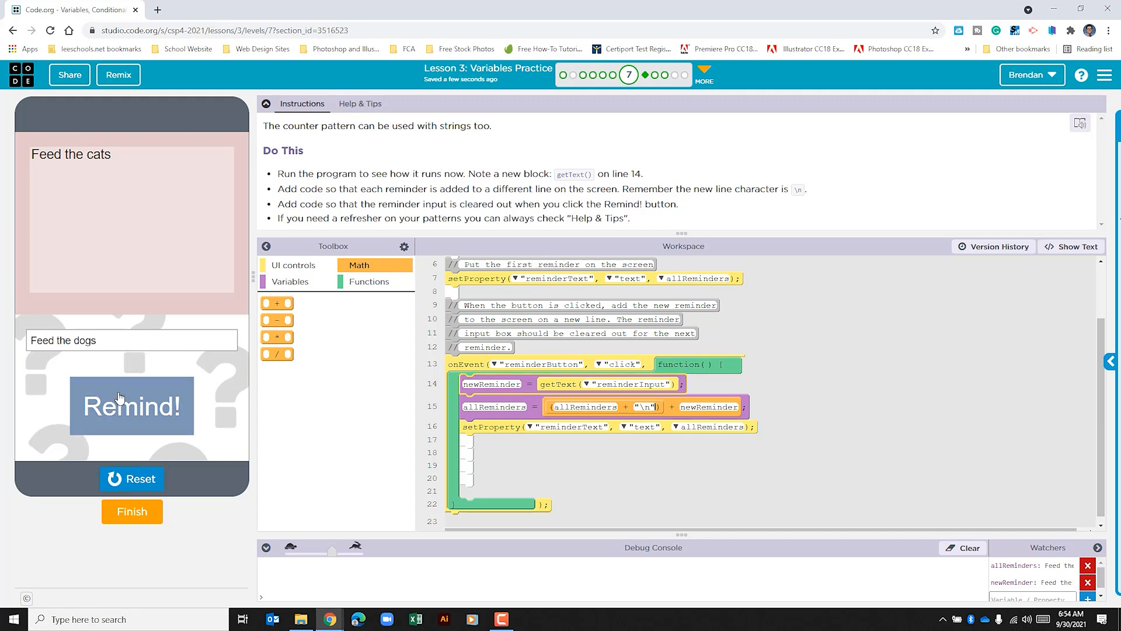
left_click(132, 405)
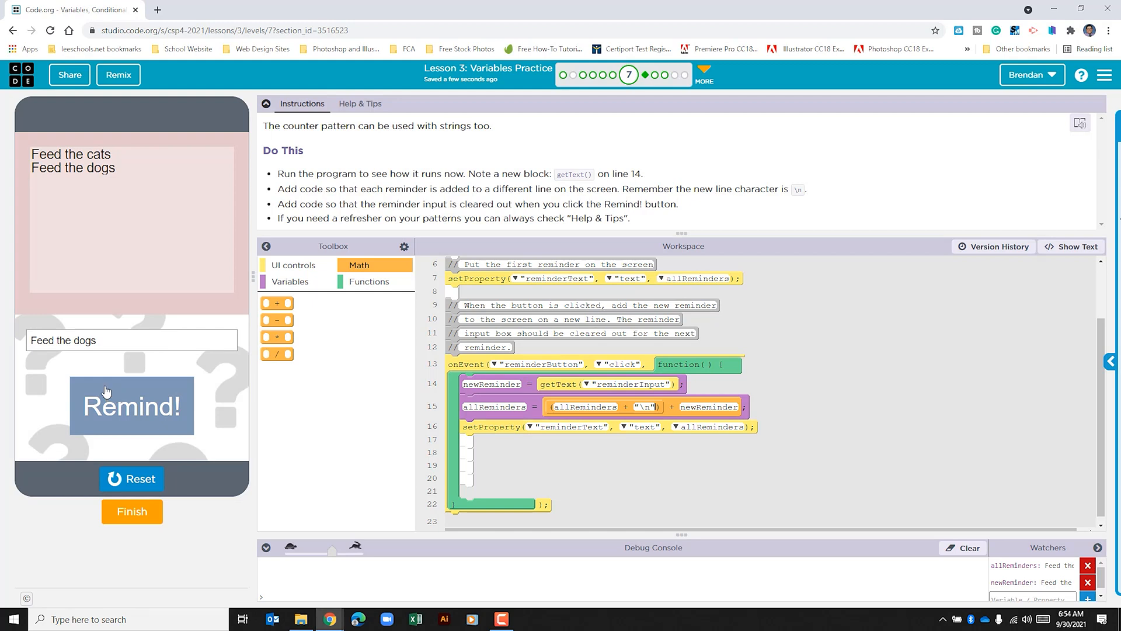
mouse_move(103, 390)
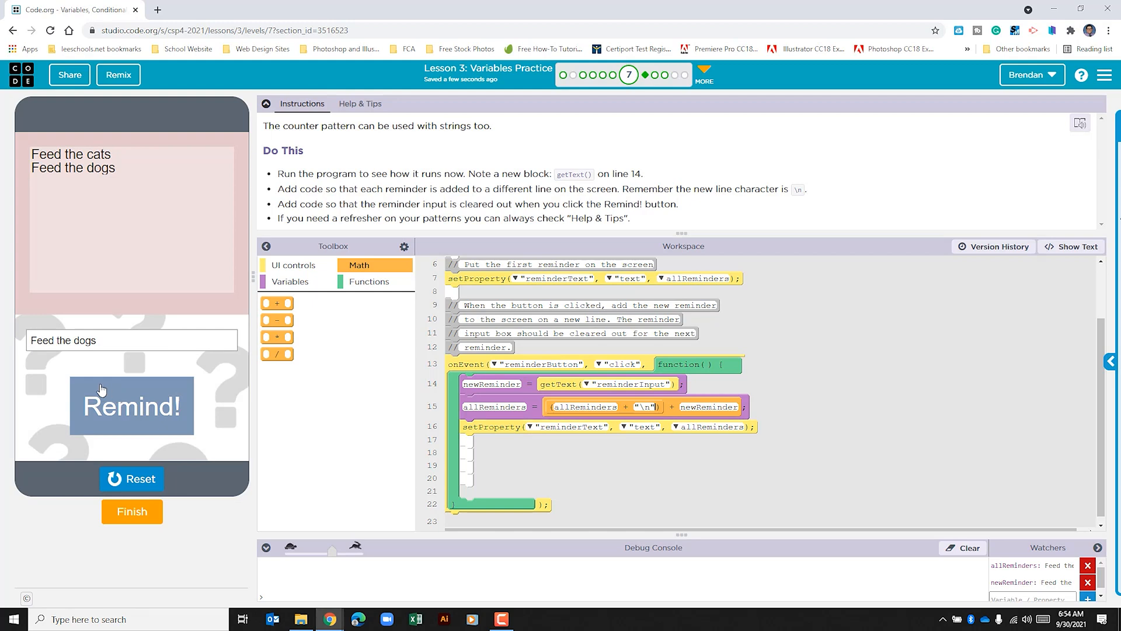
mouse_move(101, 336)
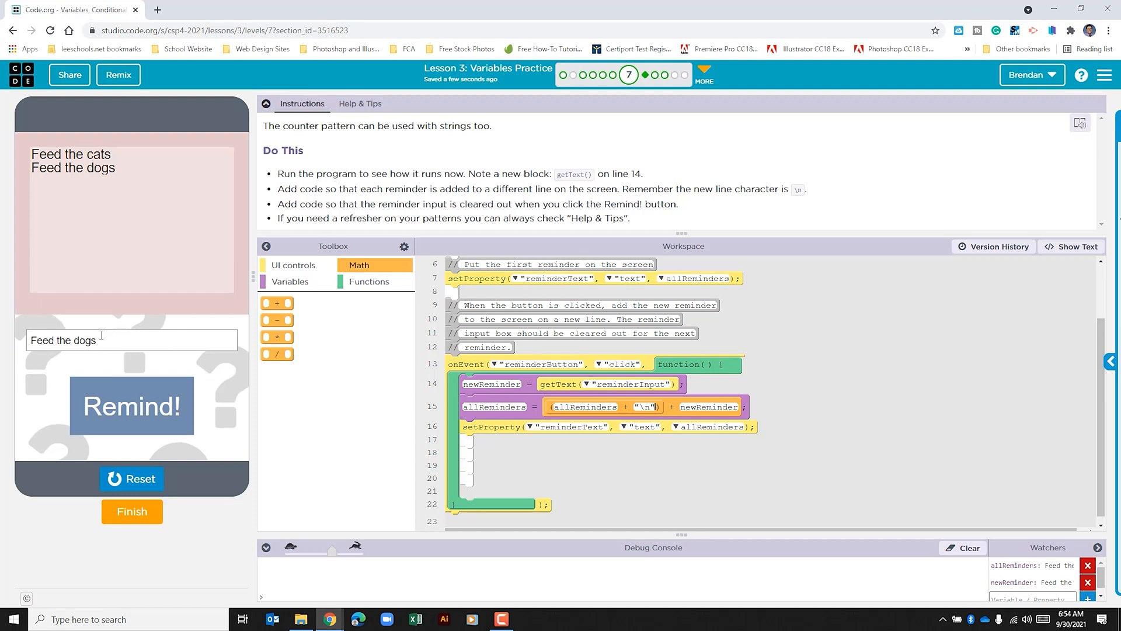
mouse_move(116, 341)
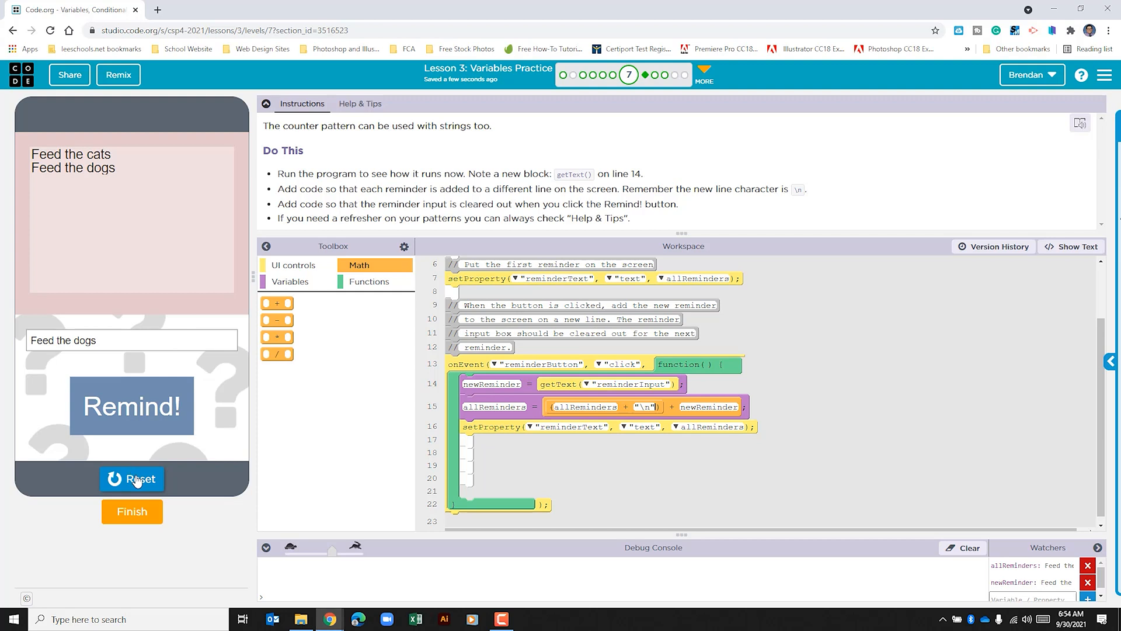
Step: Add a setProperty line in the click handler targeting reminderInput to clear its text
left_click(132, 479)
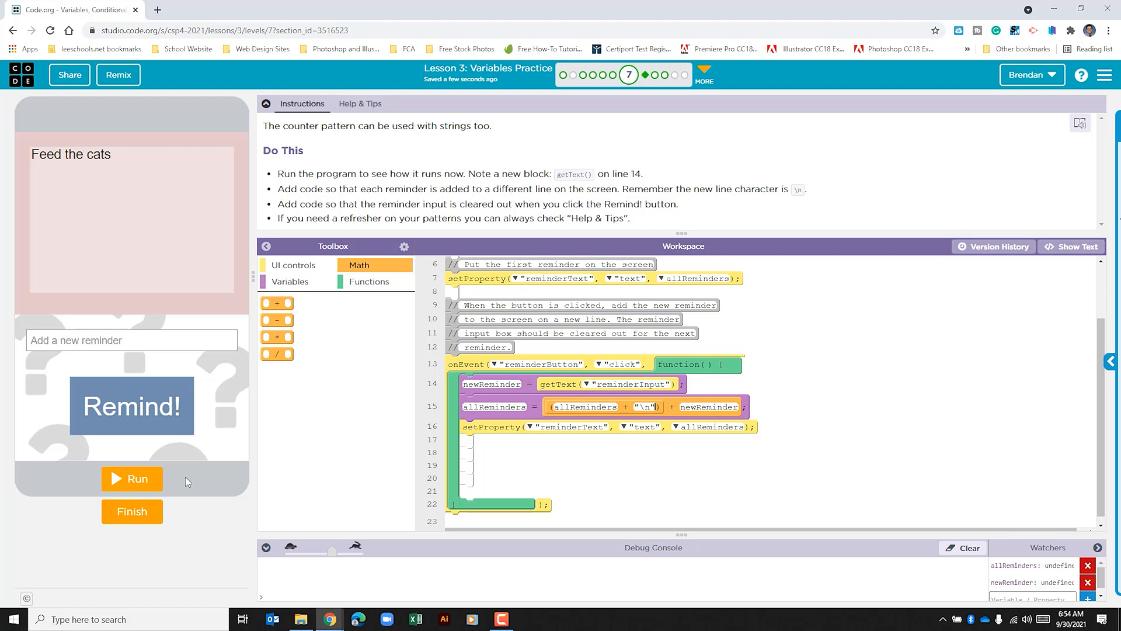
mouse_move(46, 387)
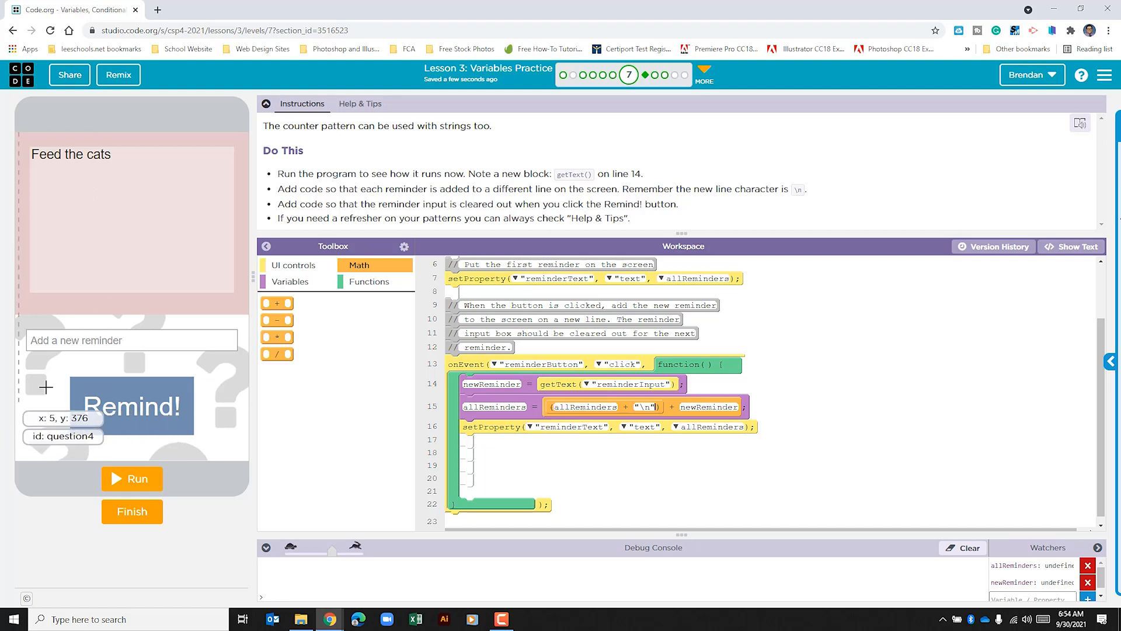
left_click(292, 265)
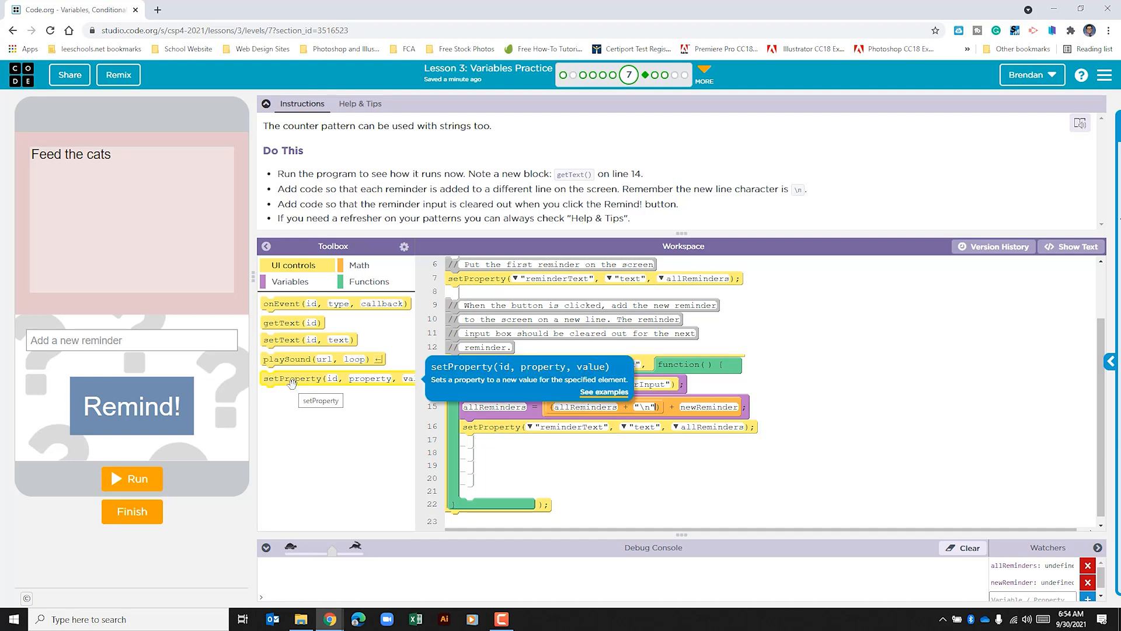
left_click_drag(314, 378, 486, 438)
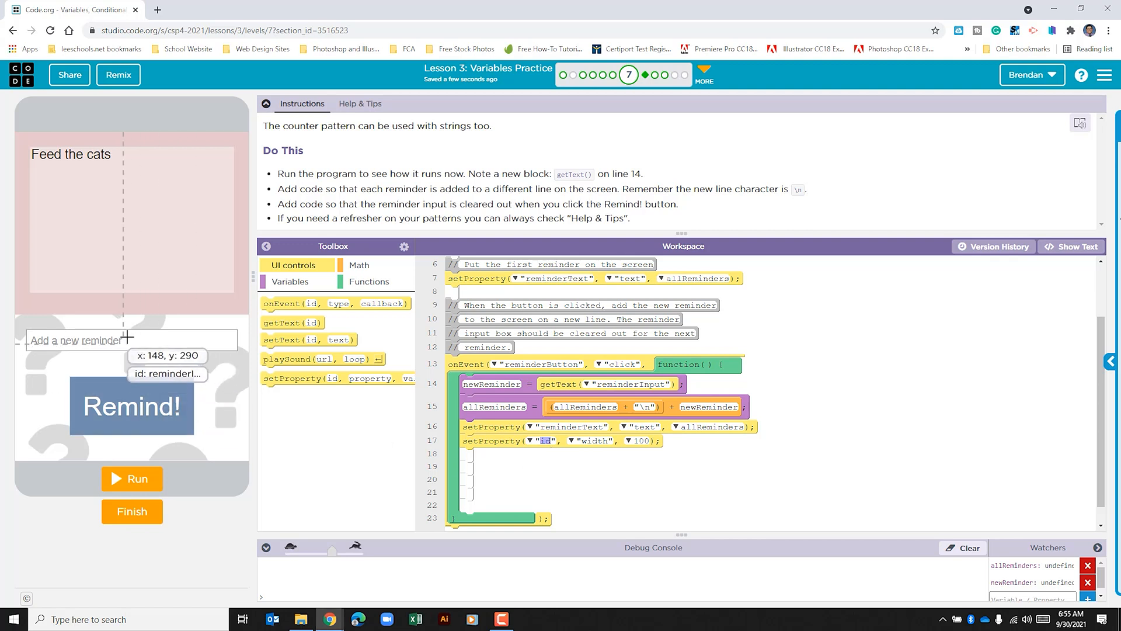
mouse_move(104, 336)
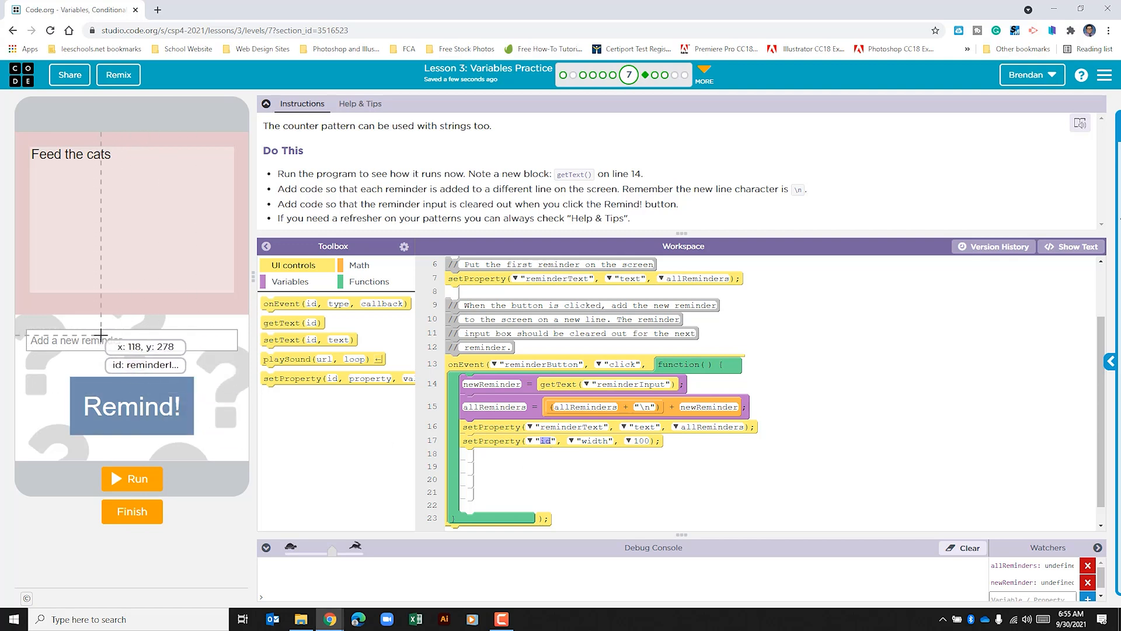
mouse_move(528, 443)
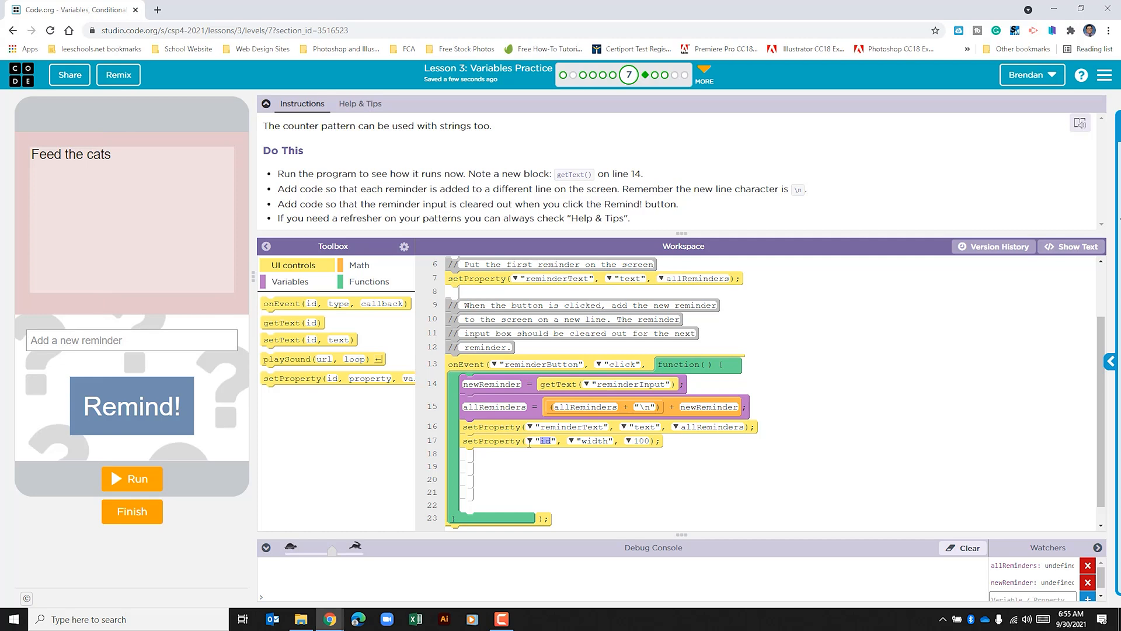
left_click(547, 441)
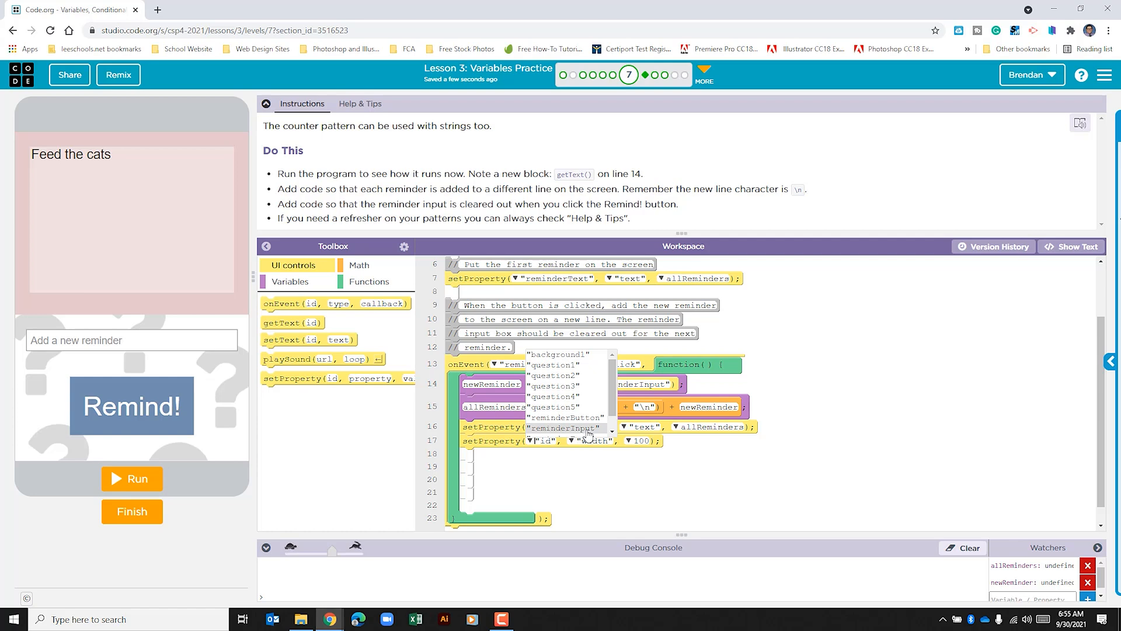
left_click(565, 417)
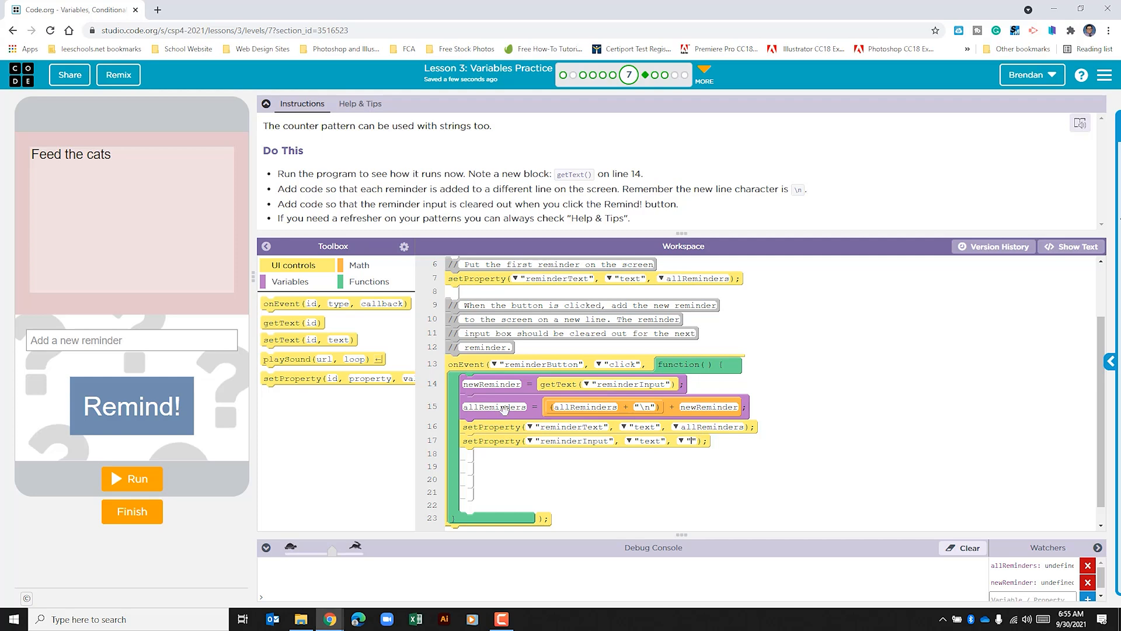
Step: Run the app and add 'Feed the dogs', confirming it lands on a new line and the input clears
left_click(132, 479)
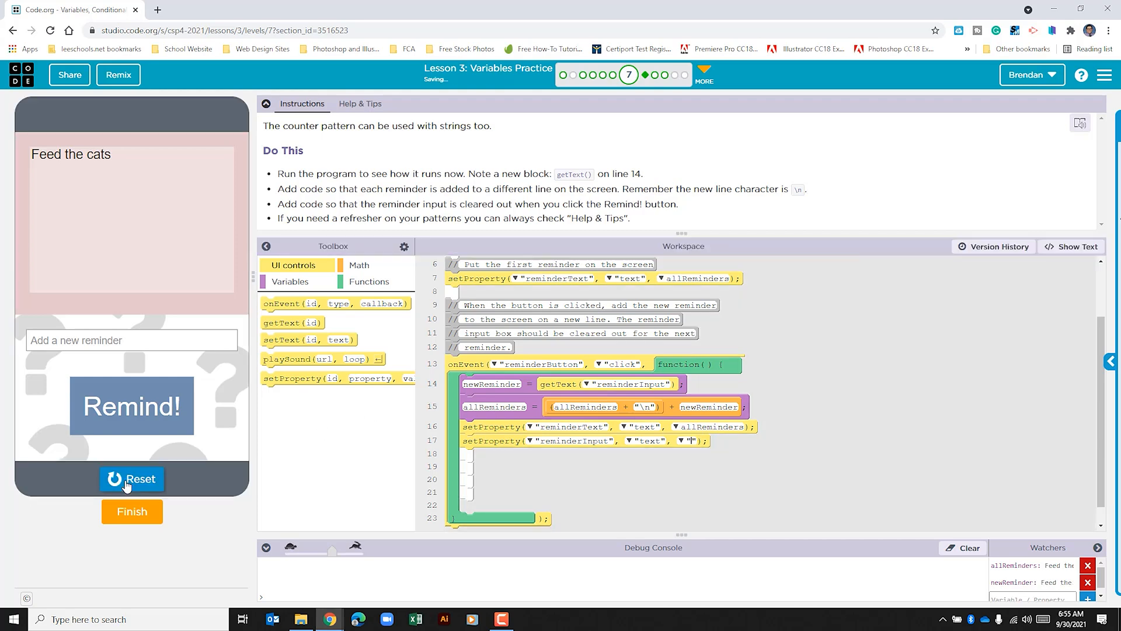
type("asdfj")
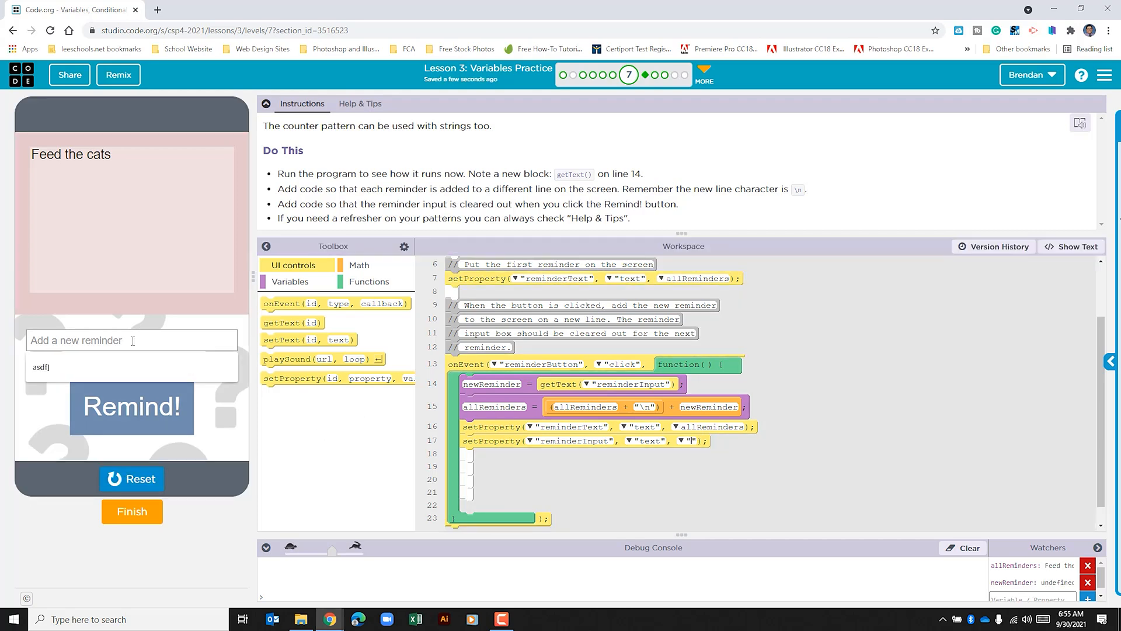
type("F")
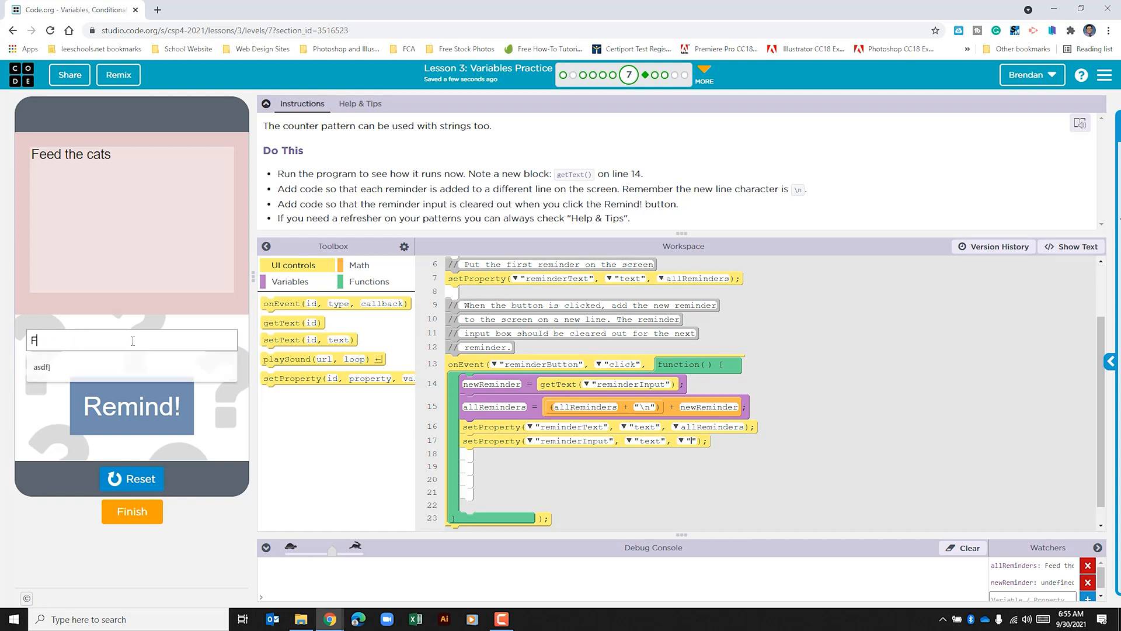
type("Feed the dogs")
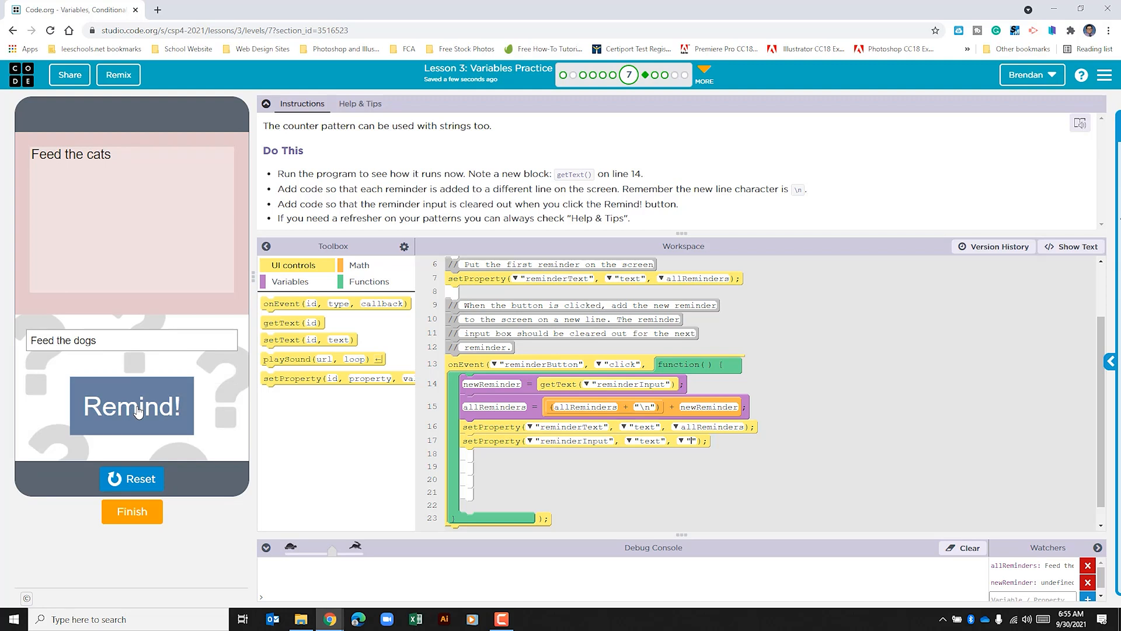
left_click(132, 405)
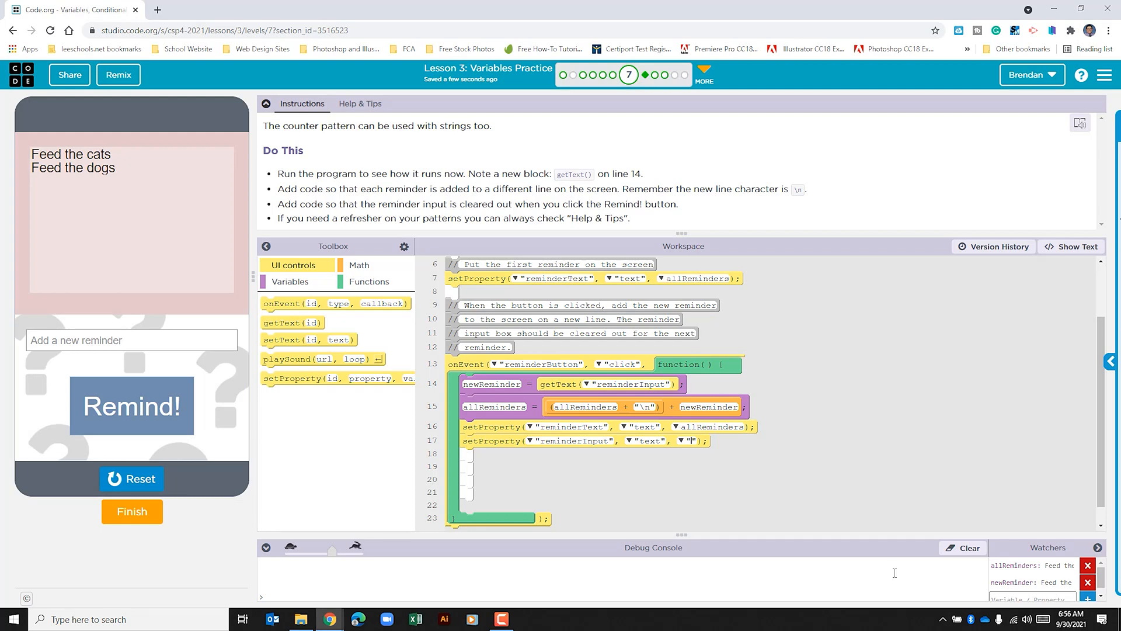
mouse_move(993, 246)
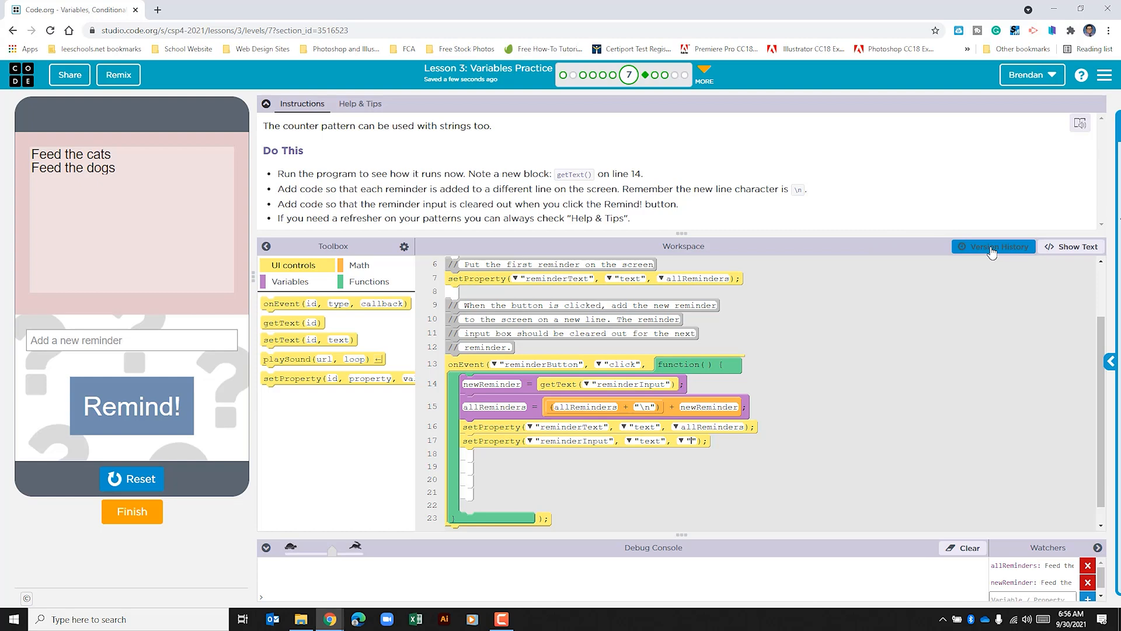